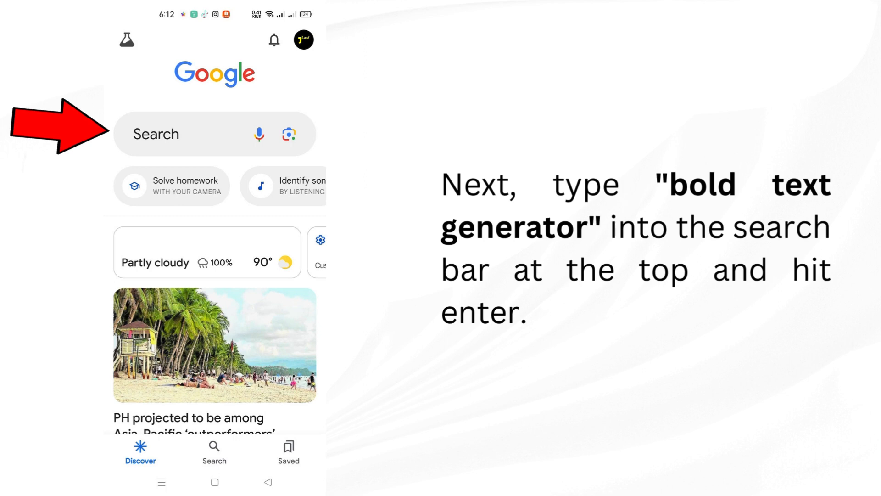
- Search Google for 'bold text generator'
text(bold text generator)
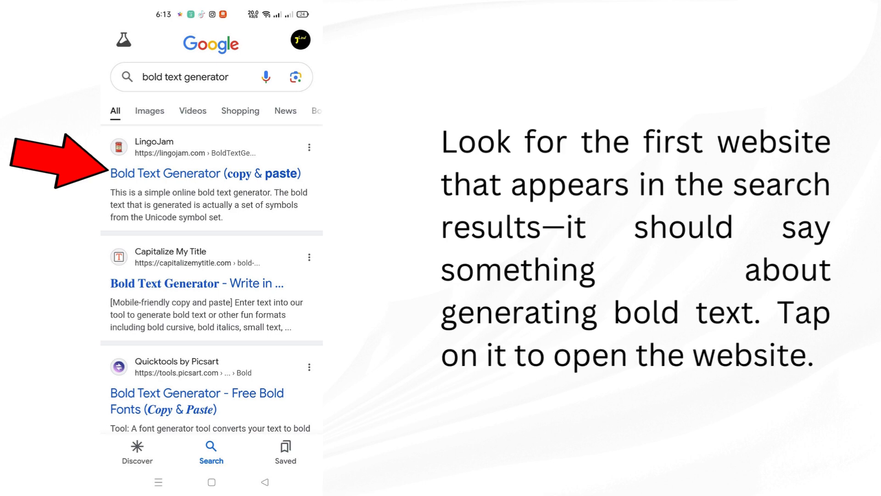
- Open LingoJam Bold Text Generator and enter 'This is a test' to get bold output
click(204, 174)
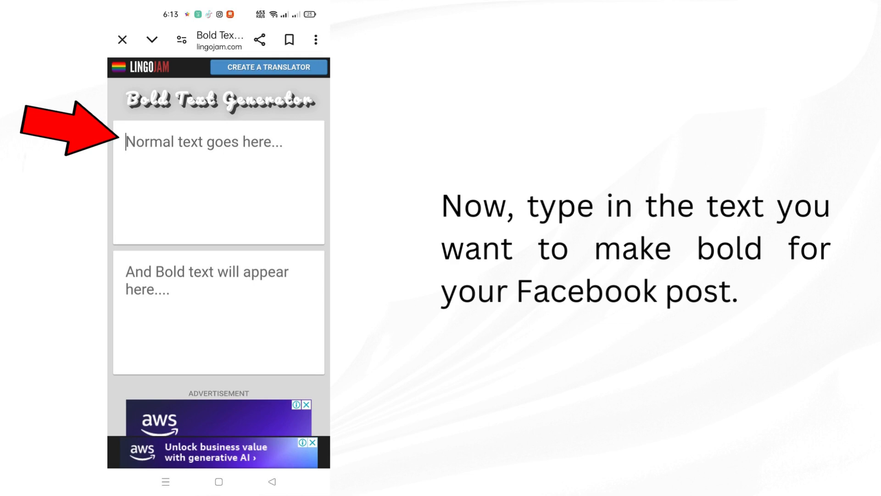
text(This is a test)
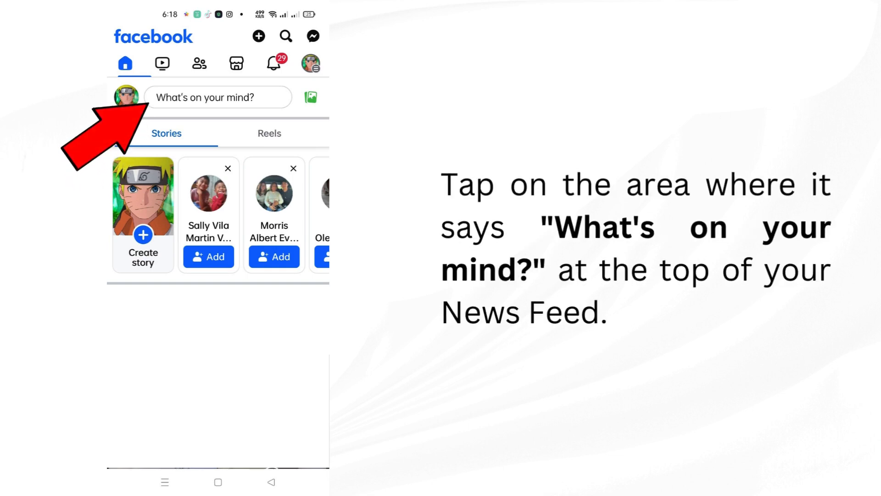
- Draft a Facebook post with bold 'This is a test' and continue to post settings
click(218, 97)
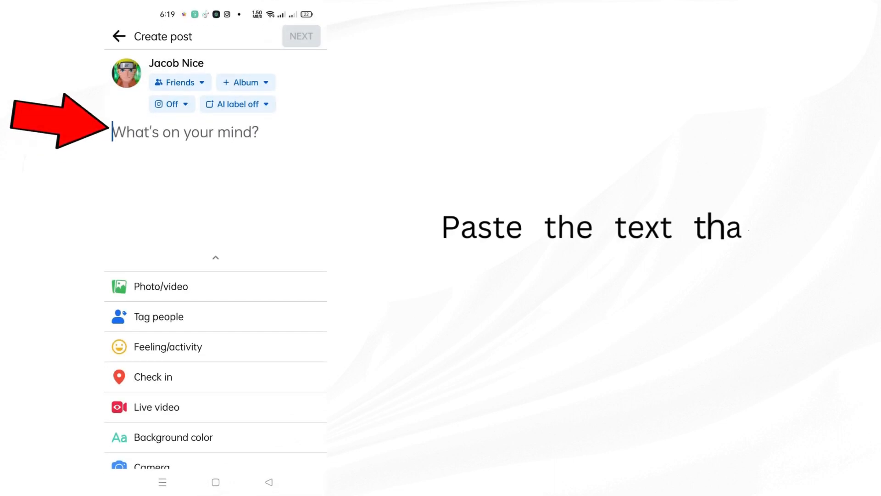
text(This is a test)
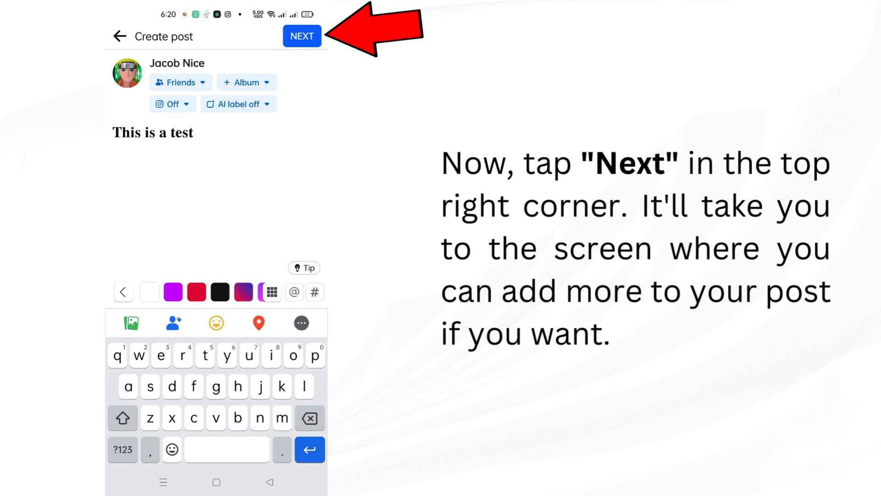
click(301, 37)
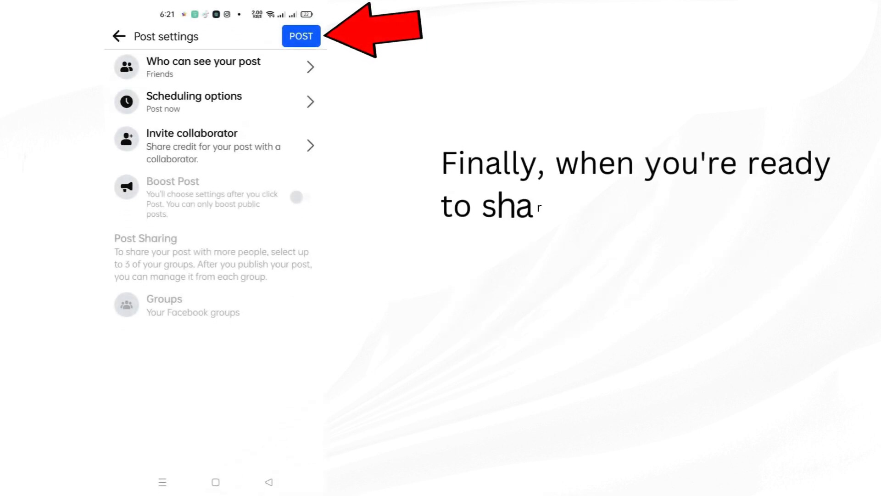